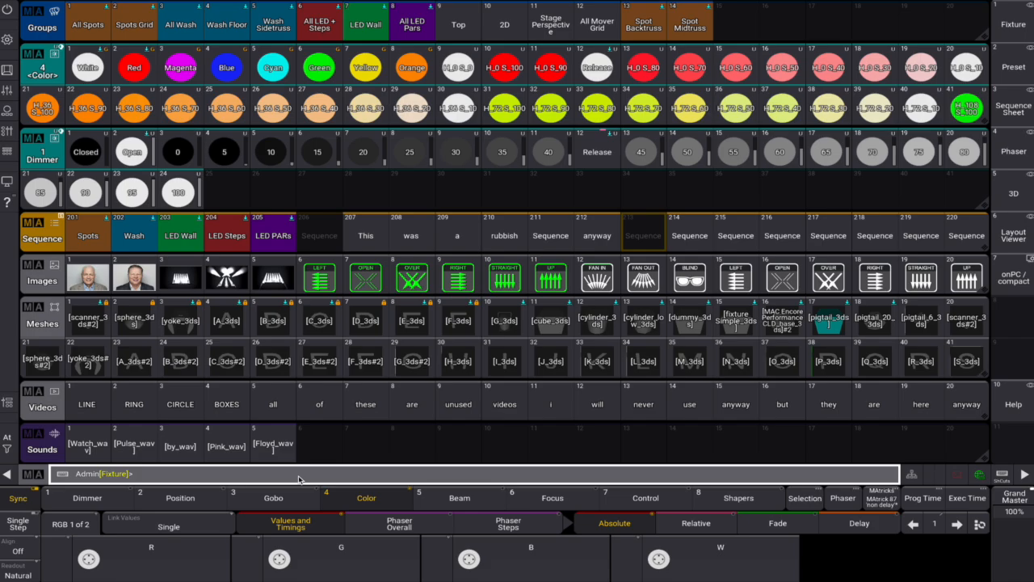
Run CleanUp Preset 4.* to delete unused colour presets, then dismiss the Red references window.
text(cleanup pres)
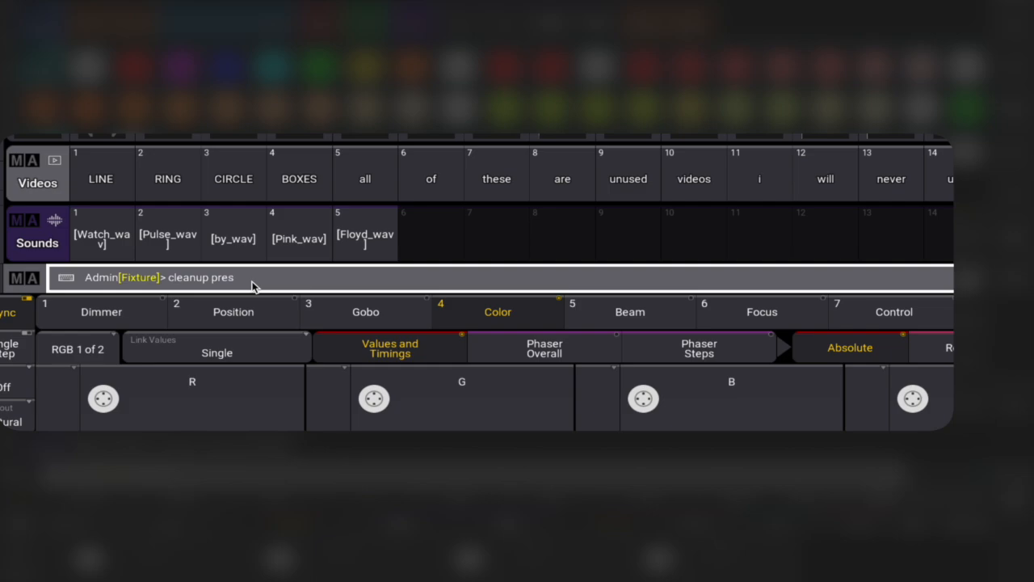
text(et 4.*)
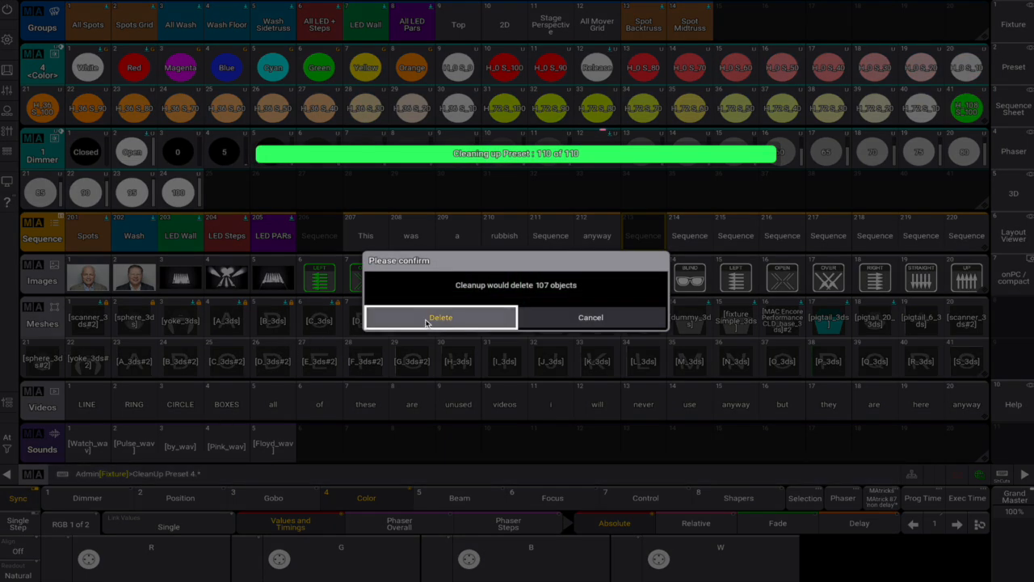
click(441, 316)
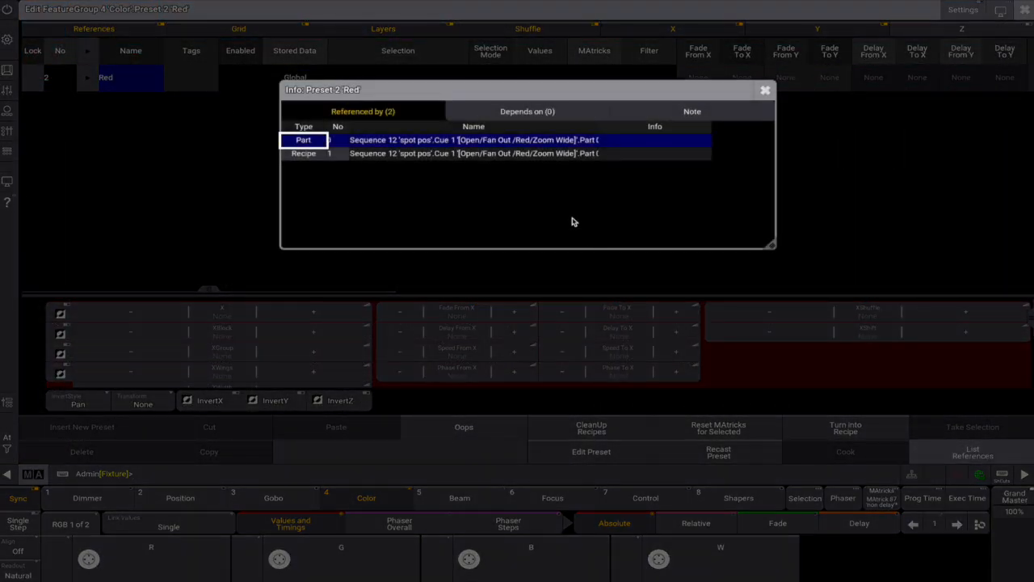
click(764, 89)
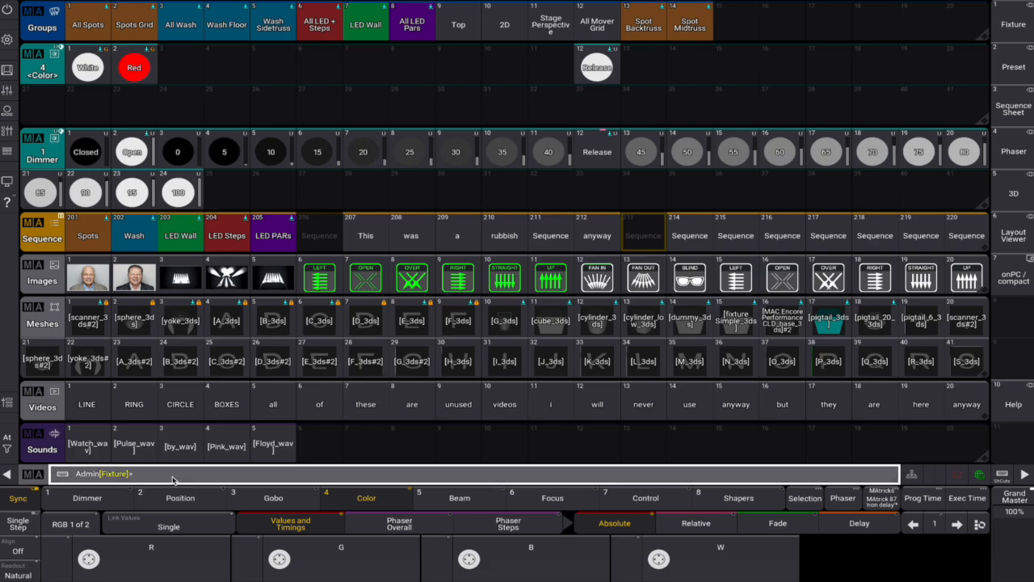
Run CleanUp Preset *.* and confirm deleting unused presets across every preset pool.
text(clean pr)
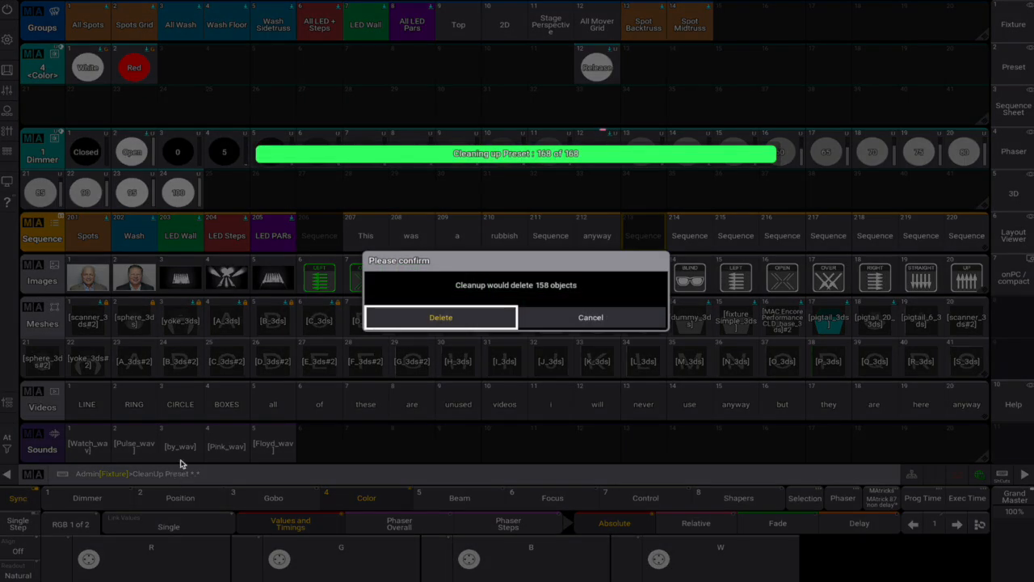
click(440, 317)
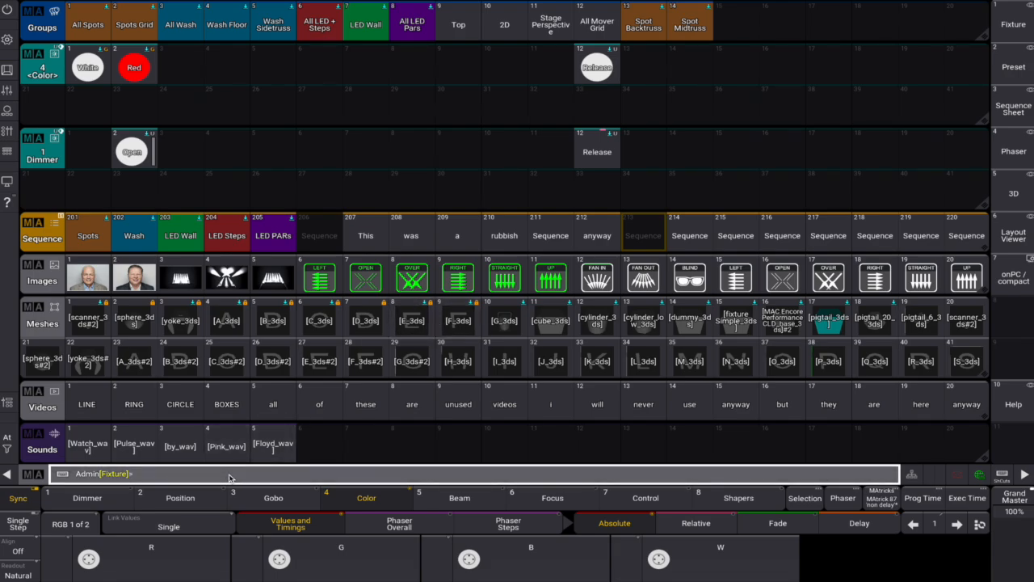
Run CleanUp Sequence Thru and confirm, keeping only Spots, Wash, LED Wall, LED Steps, LED PARs.
text(cleanUp Sequence Thru)
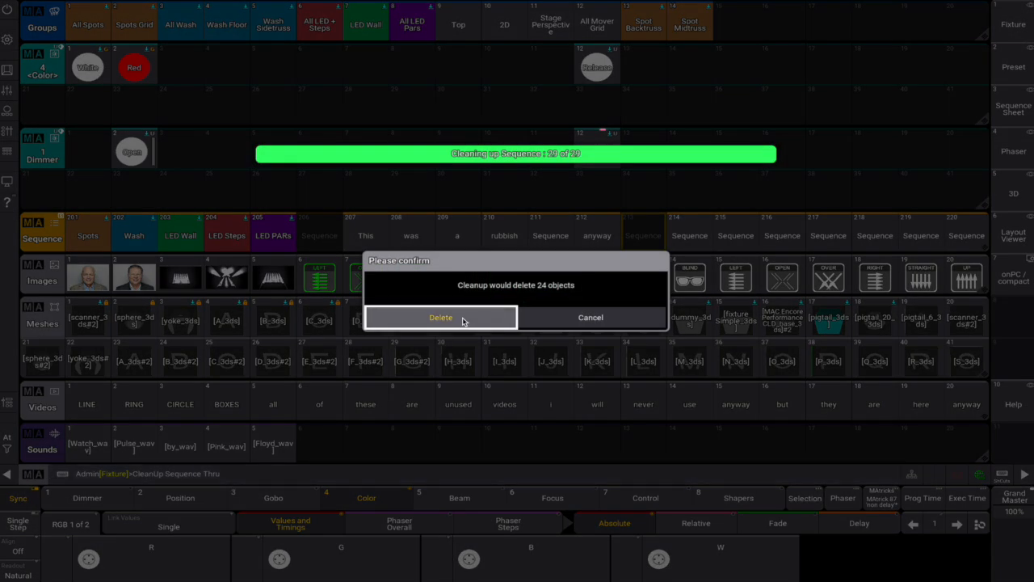
click(440, 317)
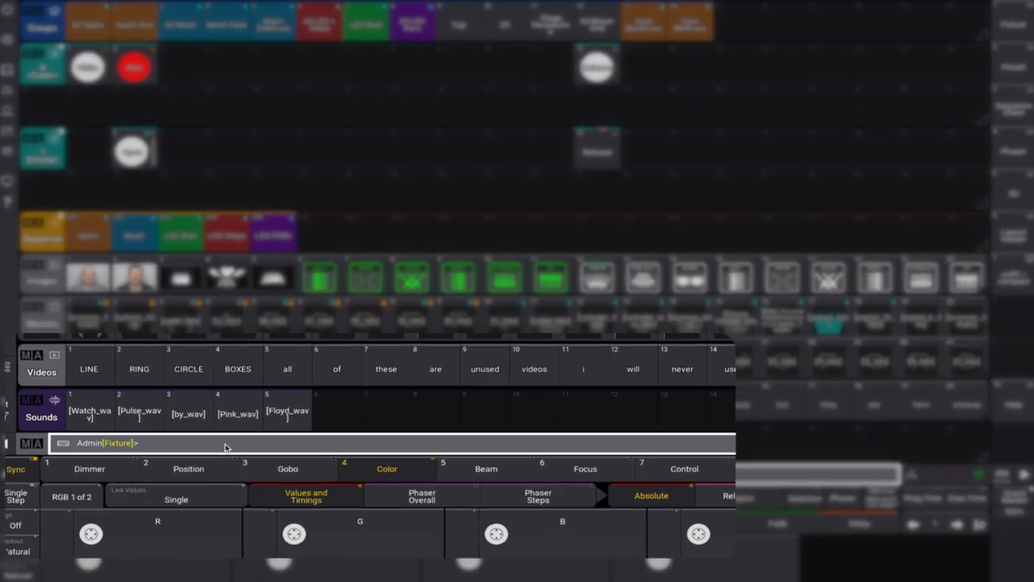
Clean up Image 3.1 Thru, Video 1 Thru and Sound 1 Thru, confirming each deletion.
text(clean image)
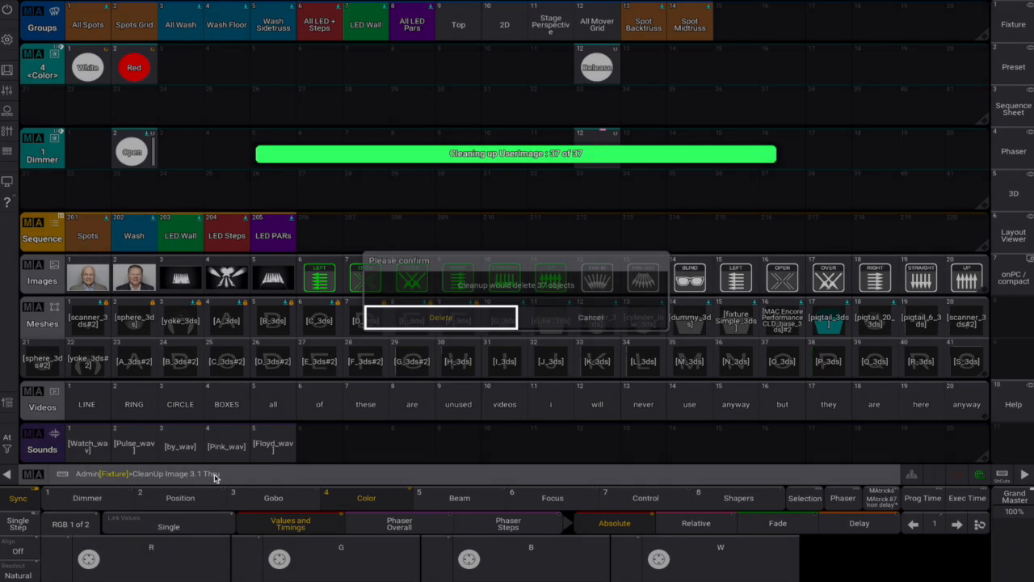
click(441, 316)
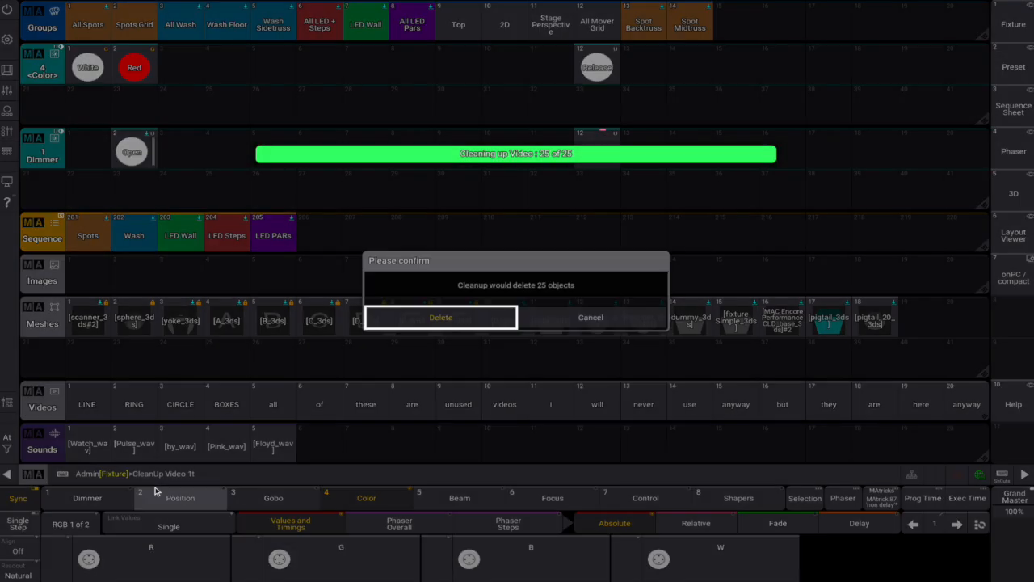
click(441, 317)
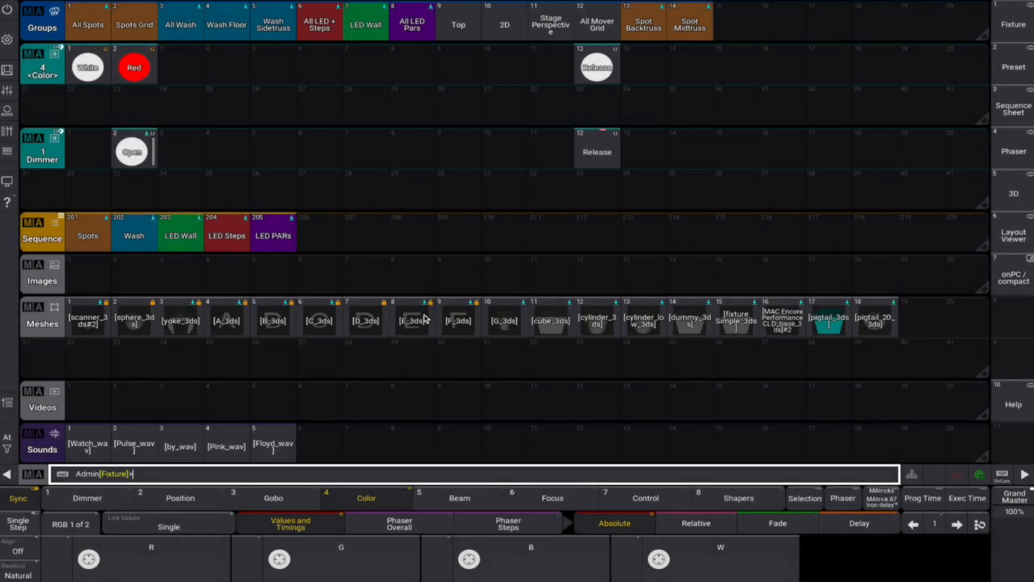
text(clean sound)
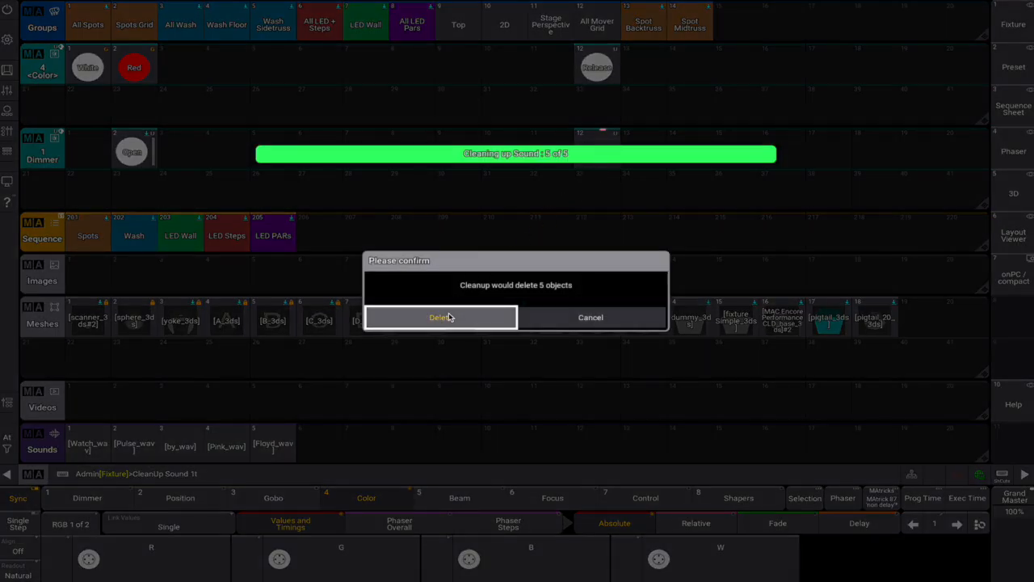
click(440, 317)
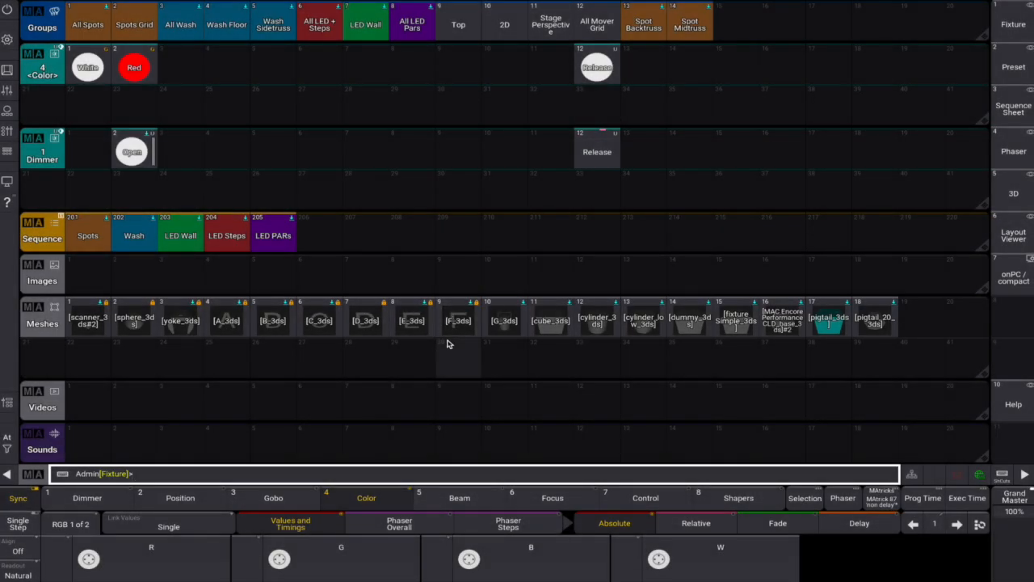